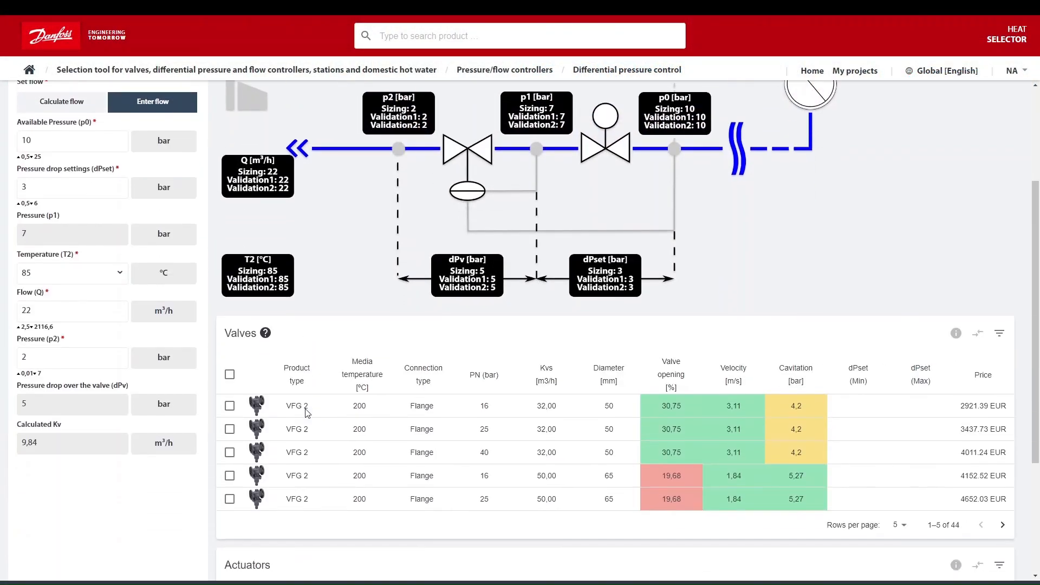
# Step: Select the VFG 2 PN 16 valve (065B2393), view its details and documents, then return
pyautogui.scroll(-3)
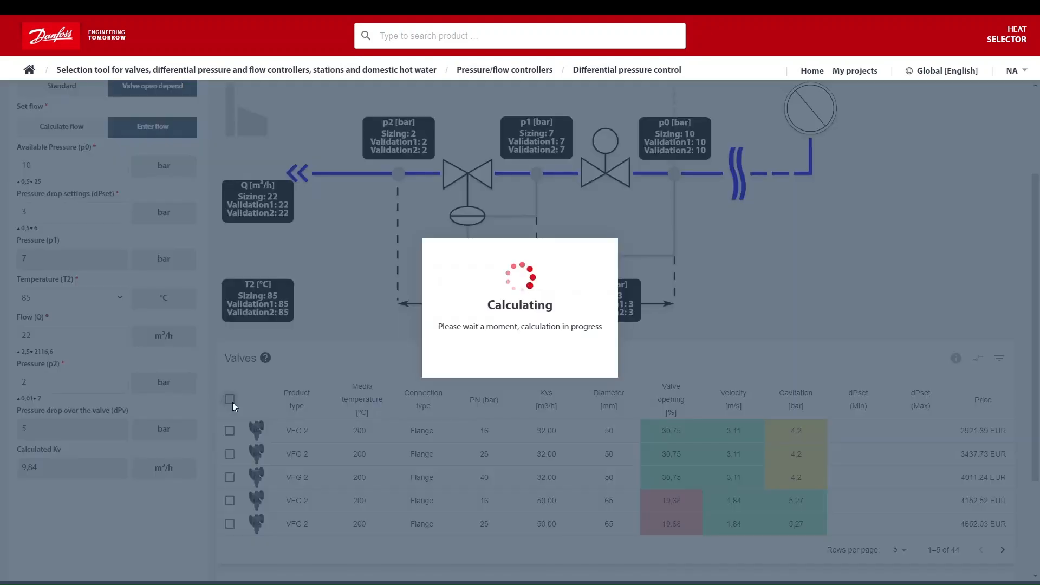
pyautogui.click(230, 431)
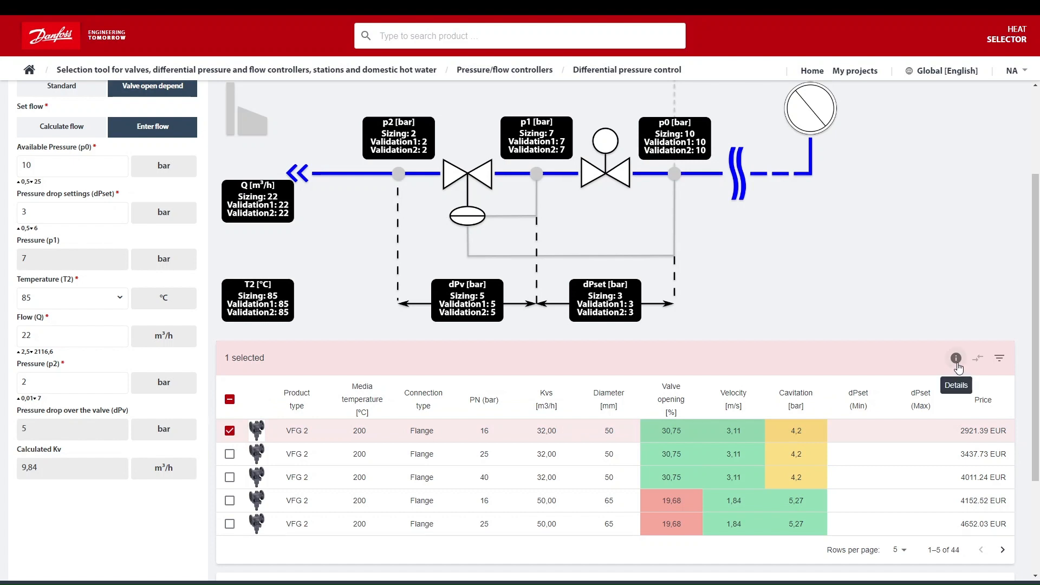
pyautogui.click(956, 358)
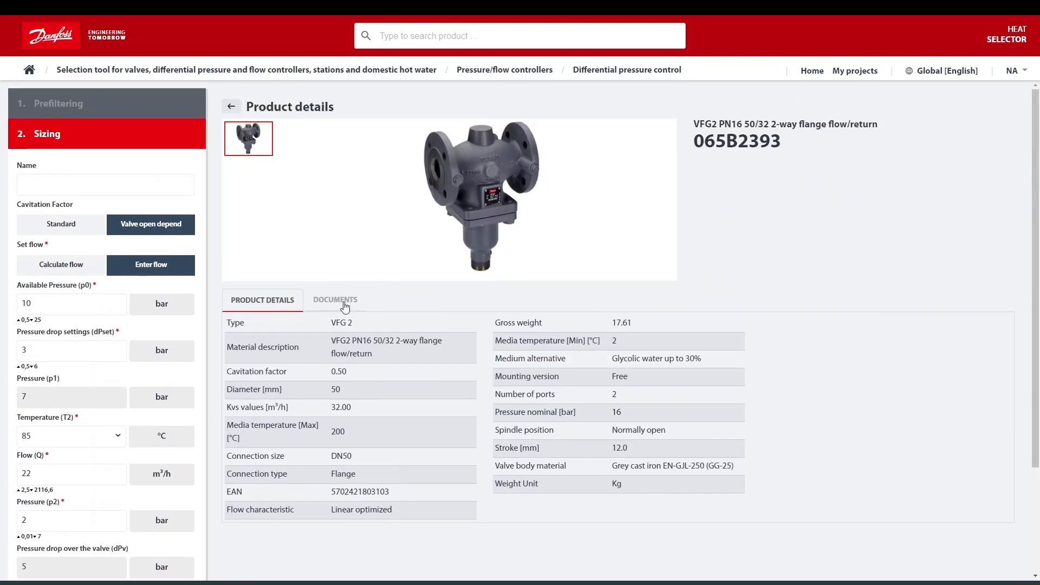
pyautogui.click(335, 299)
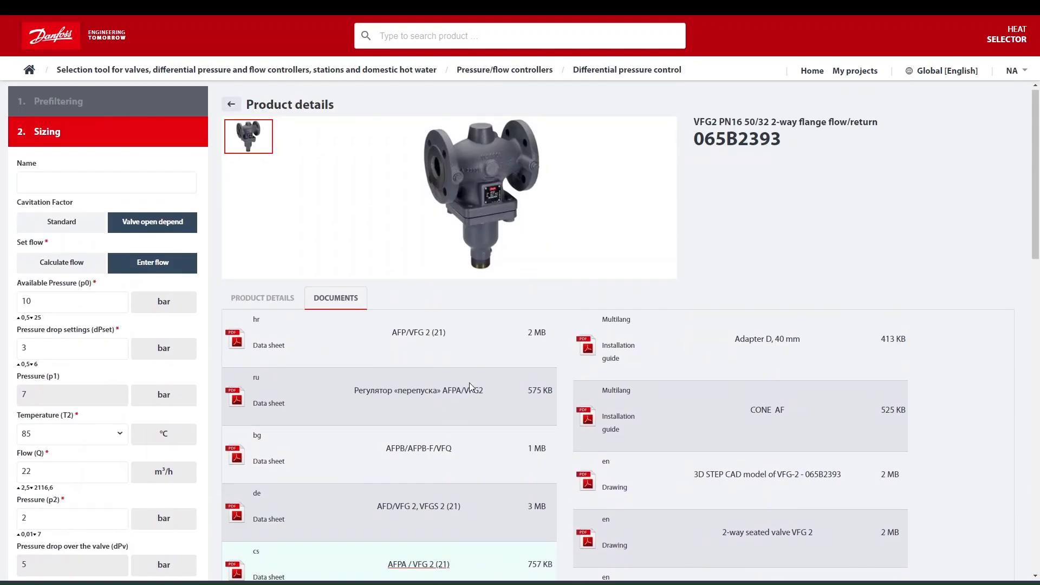
pyautogui.click(231, 104)
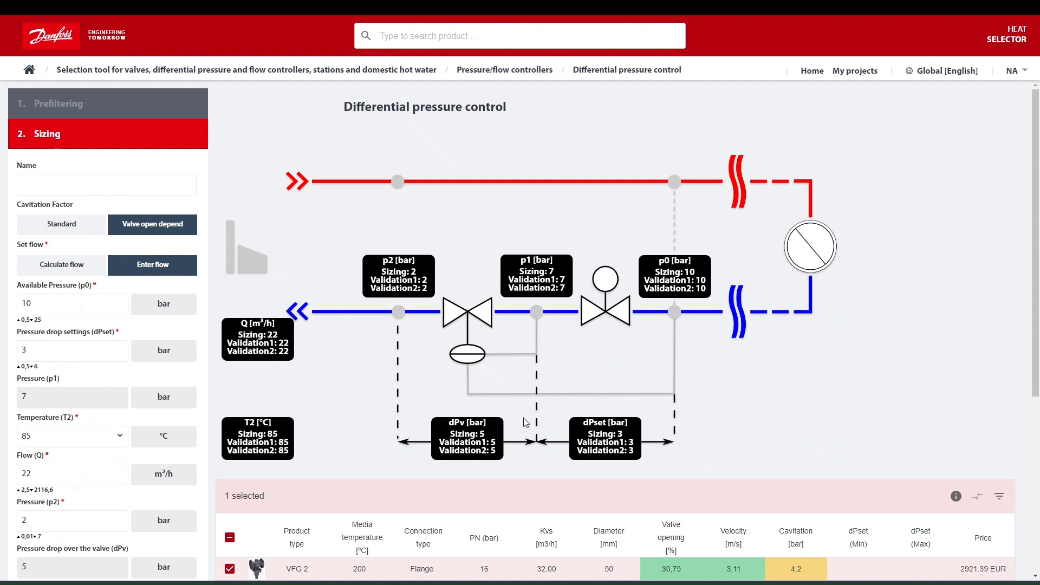
pyautogui.scroll(-3)
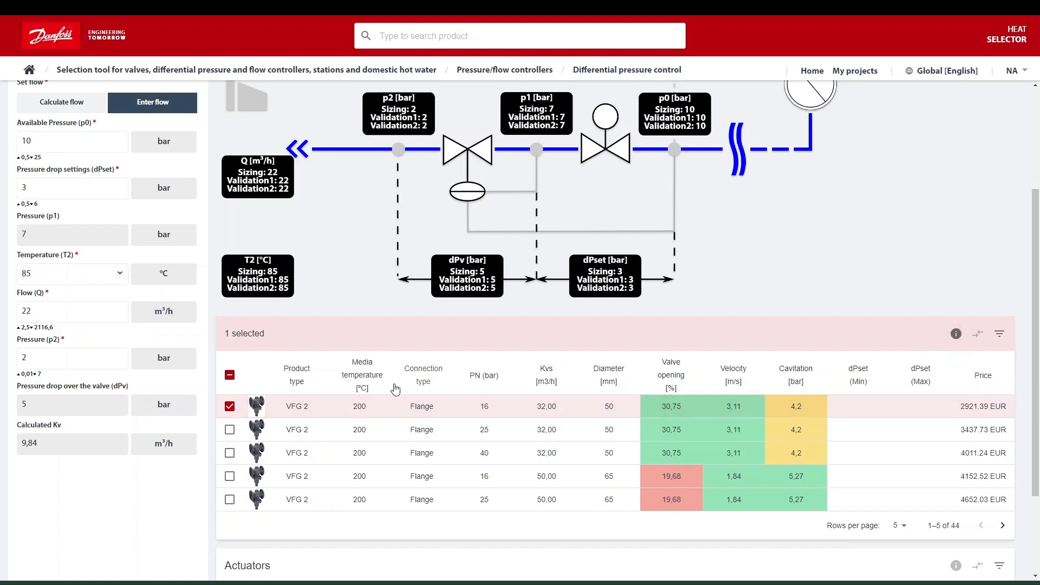
pyautogui.moveTo(958, 333)
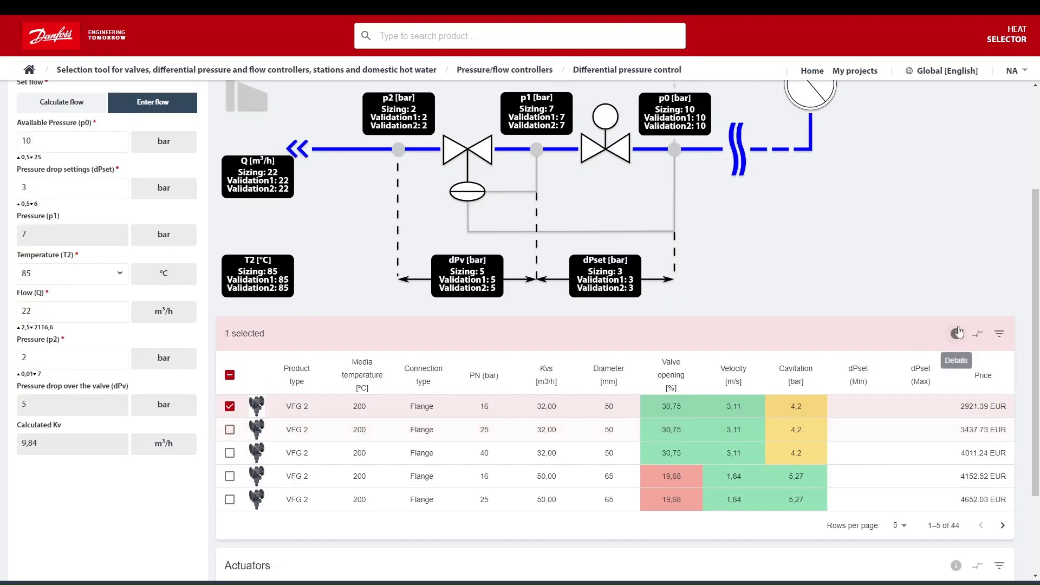
pyautogui.click(230, 429)
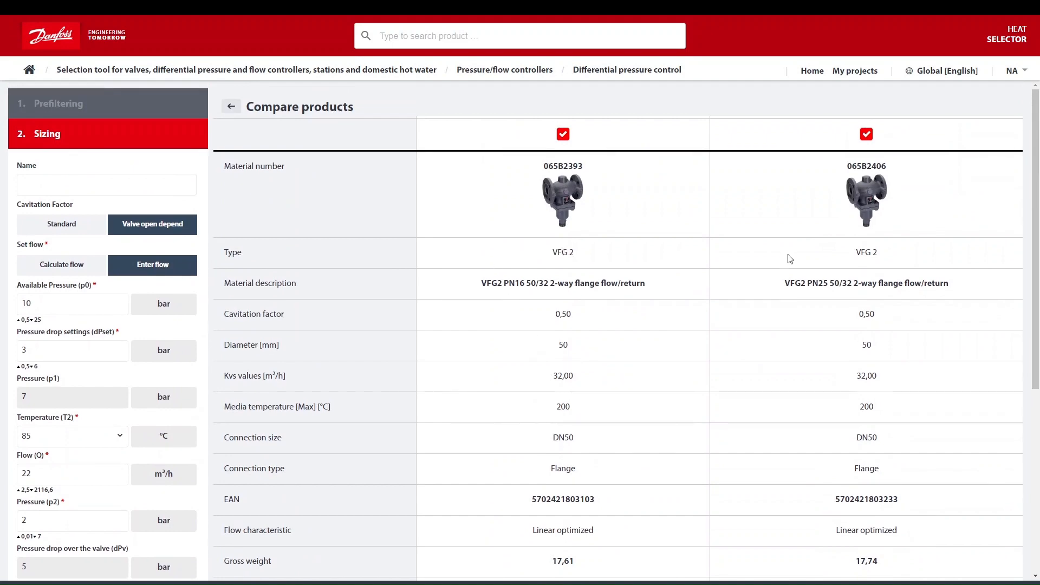
# Step: Leave the PN 16 vs PN 25 comparison and return to the valve results
pyautogui.click(230, 106)
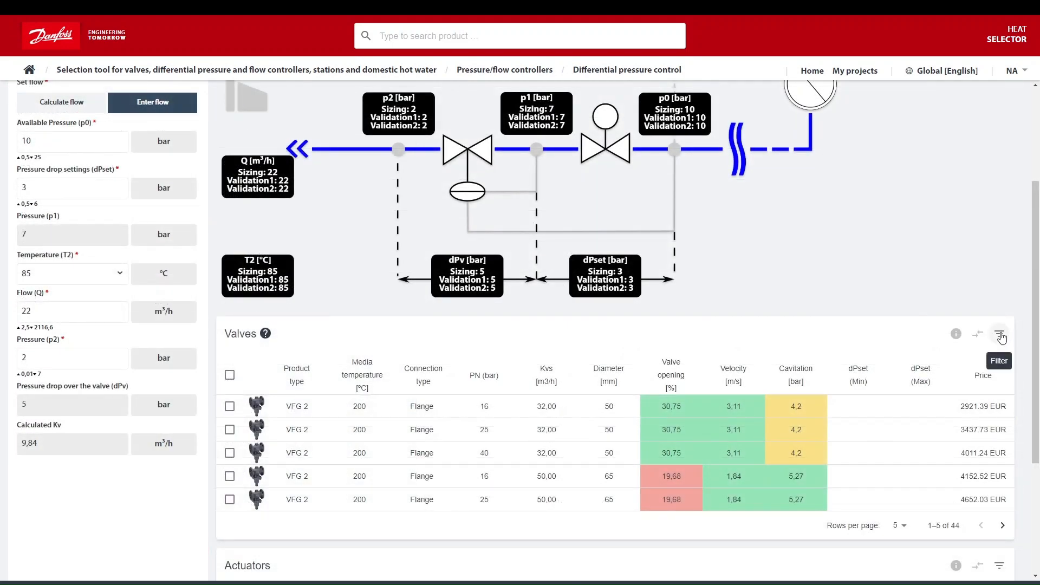
# Step: Filter the valve table to 150 °C media temperature and select the VFG 22 valve
pyautogui.click(1001, 334)
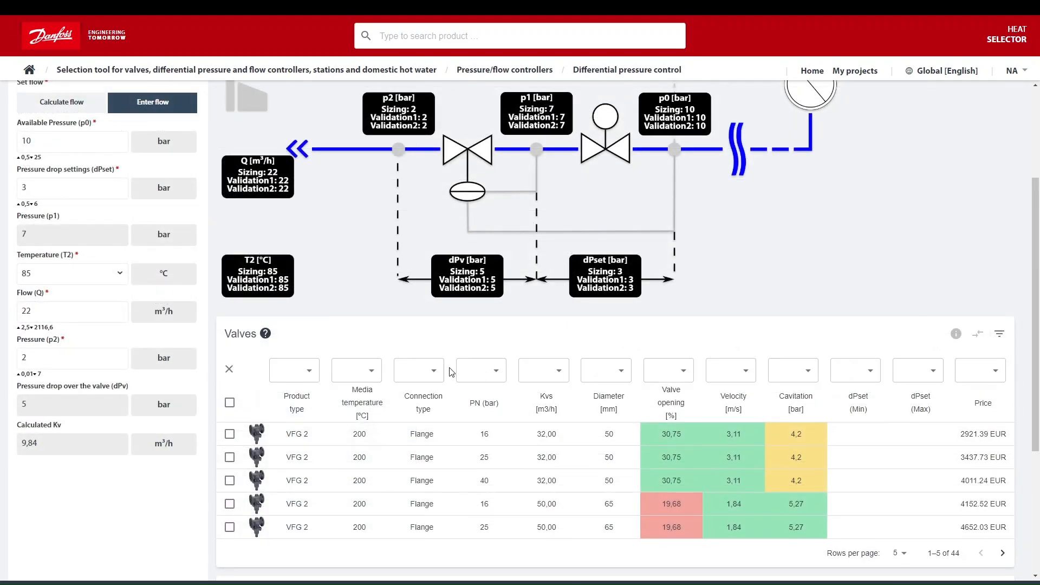
pyautogui.click(356, 370)
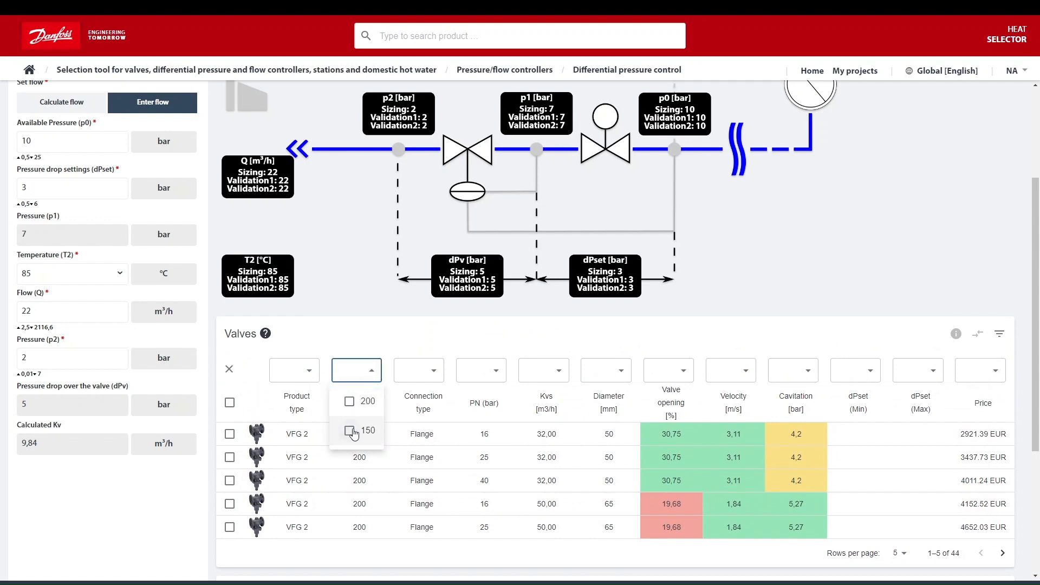
pyautogui.click(351, 430)
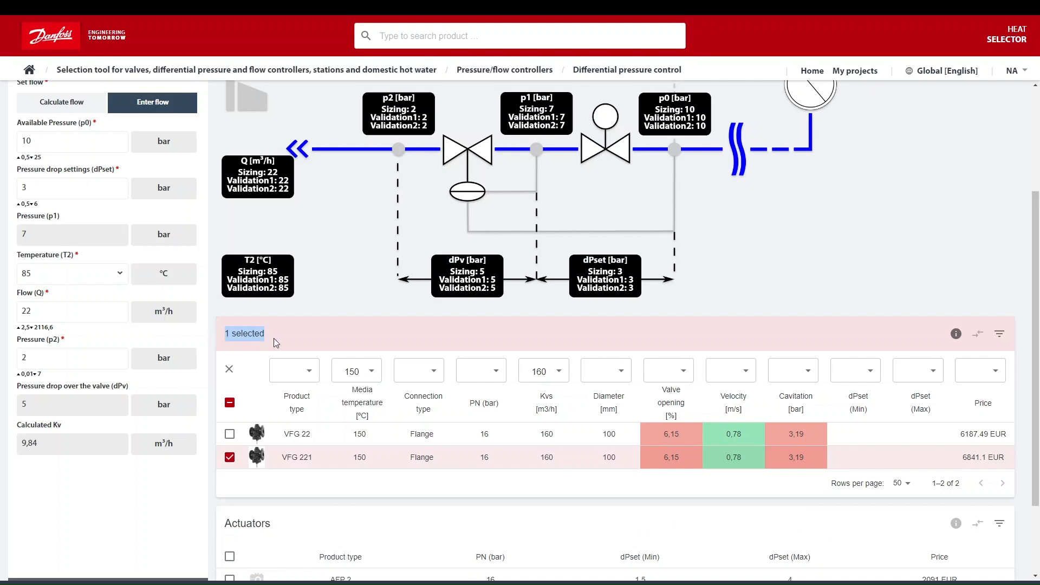
pyautogui.click(229, 434)
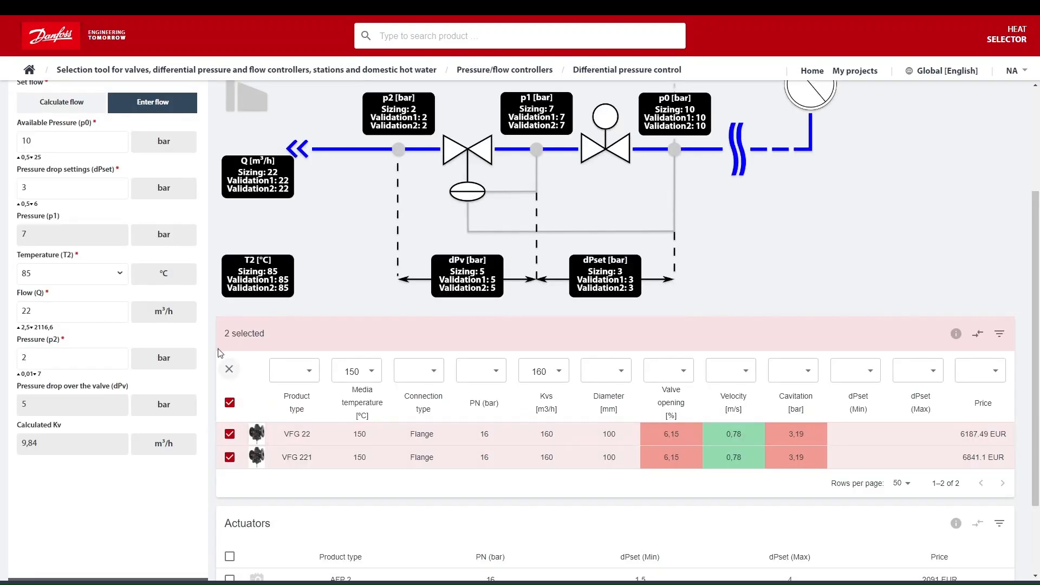
pyautogui.moveTo(475, 354)
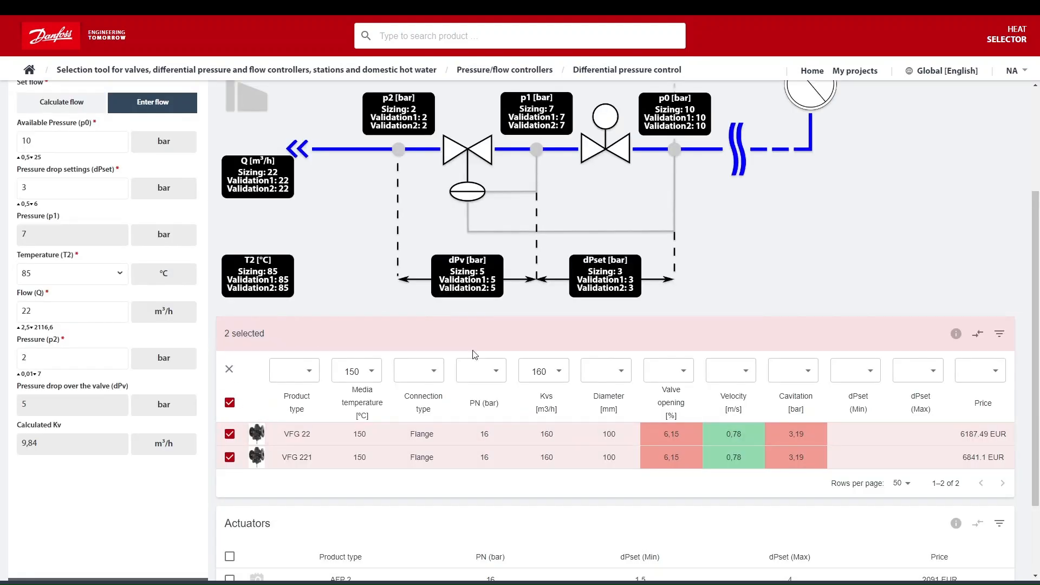